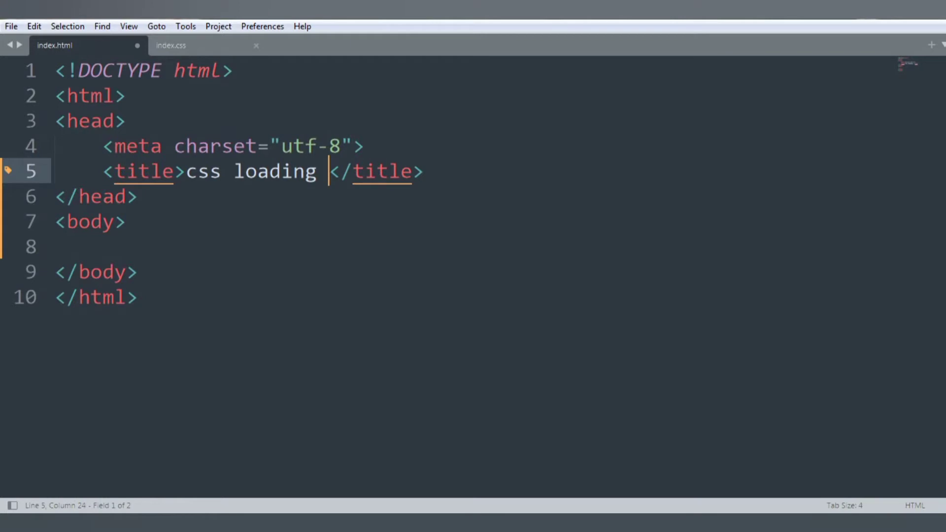
Title the page 'css loading dots', add six span elements, and link index.css
type("dots")
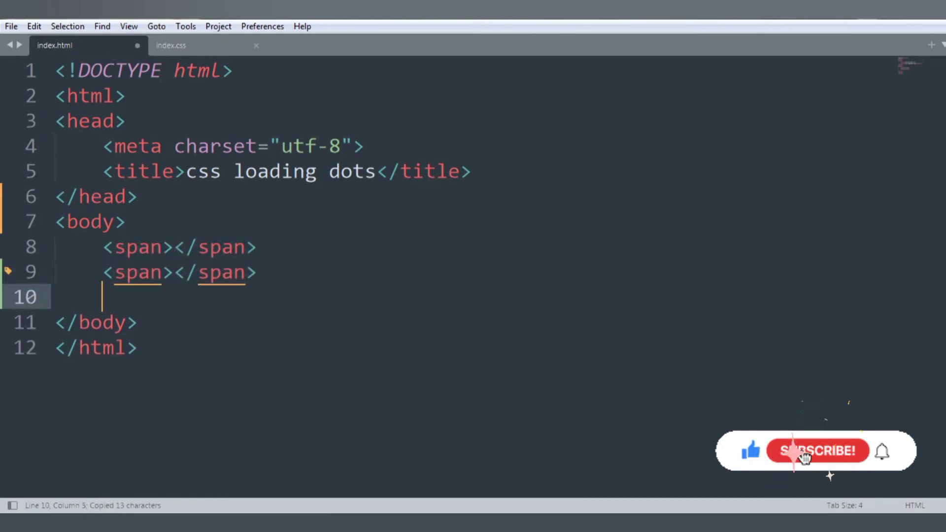
key("ctrl+v")
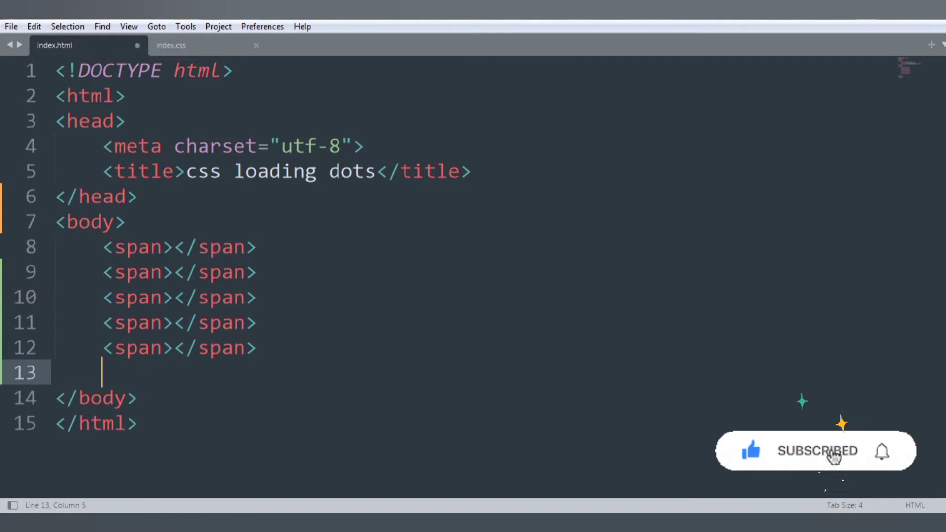
type("<span></span>")
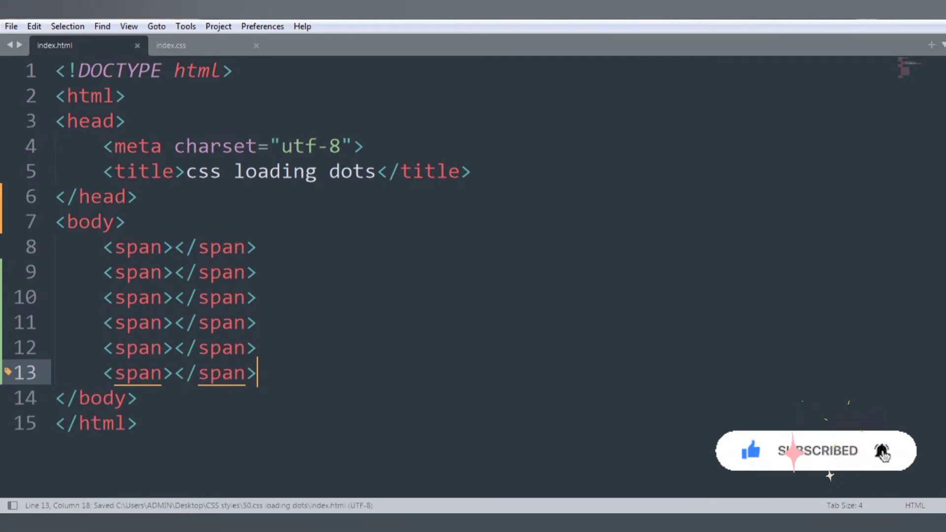
type("<li")
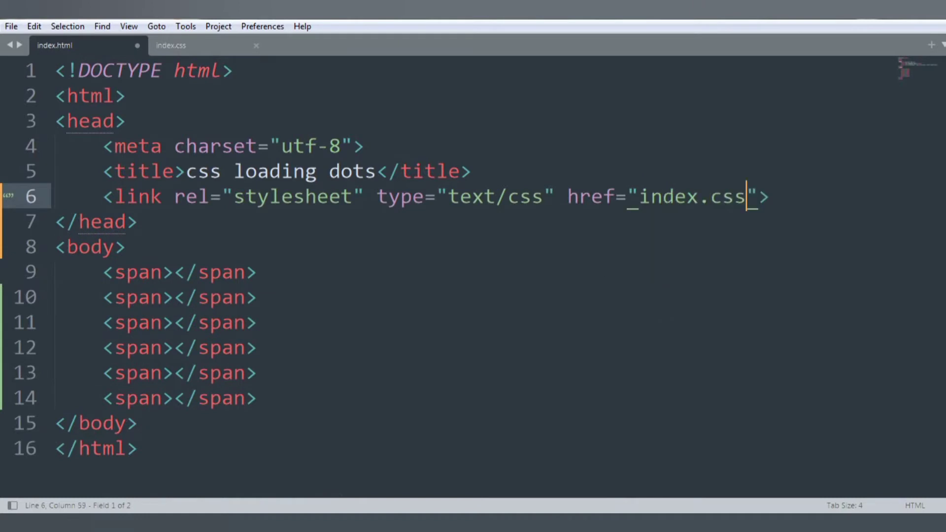
In index.css, add a * rule resetting margin and padding with box-sizing border-box
left_click(171, 45)
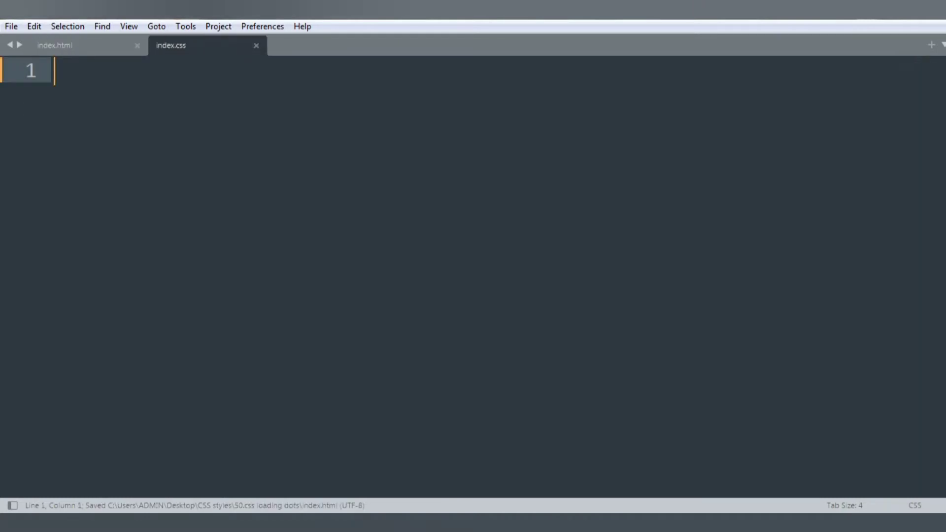
type("*")
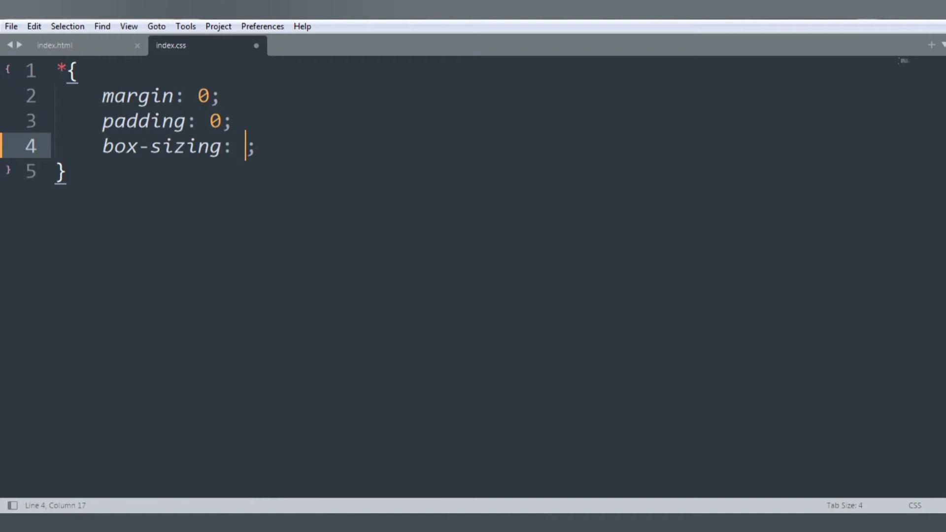
type("border-box")
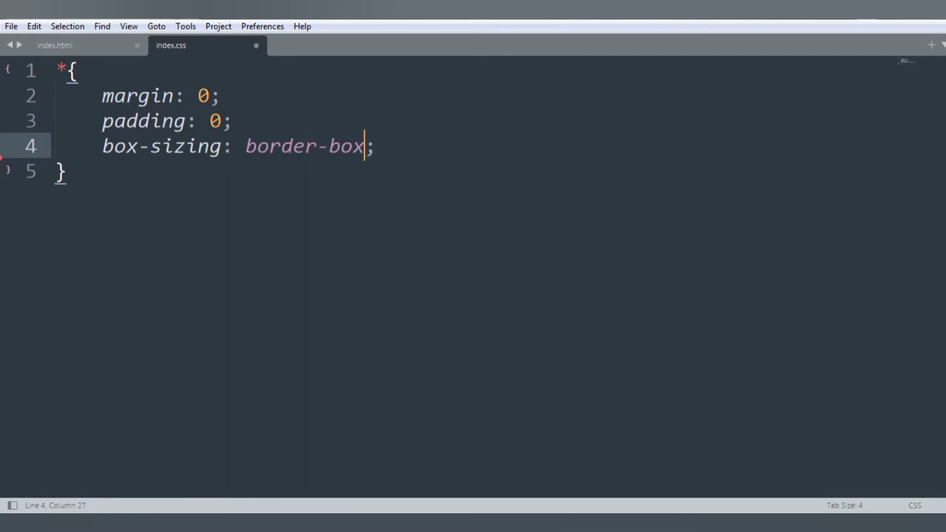
Make body a centred flex container, 100vh tall, 100% wide, with #262626 background
type("body{")
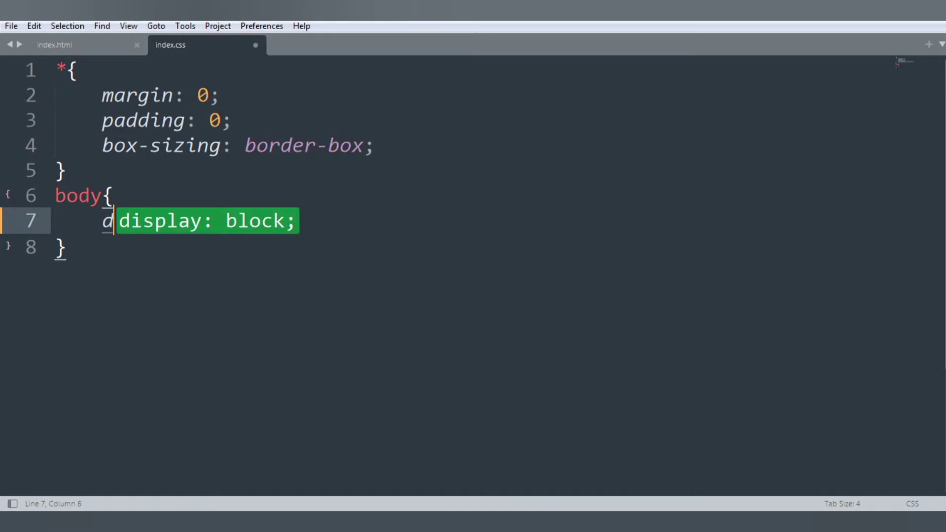
type("justify-content: center;")
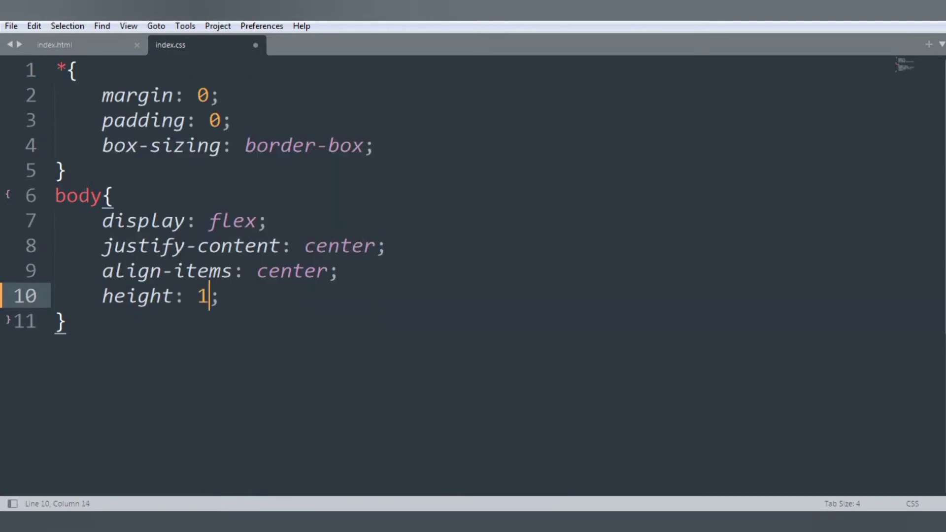
type("width: 100;")
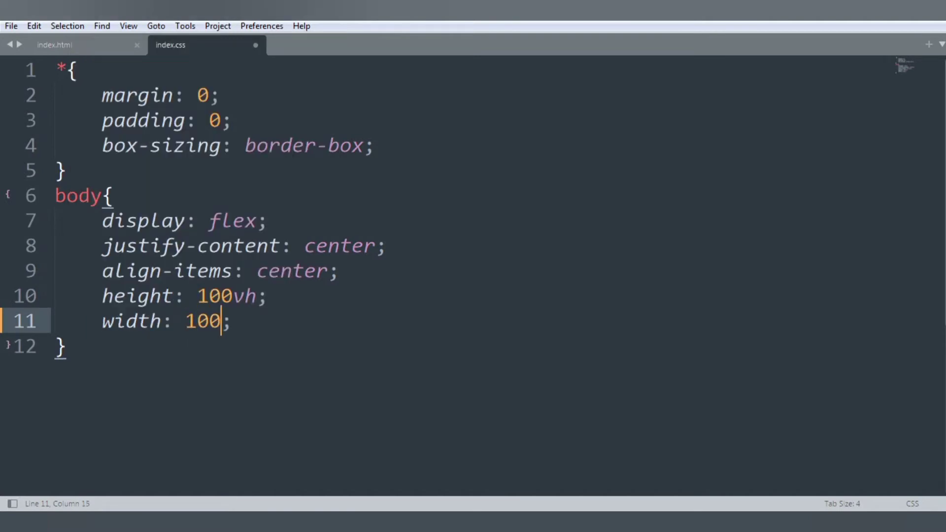
type("%;")
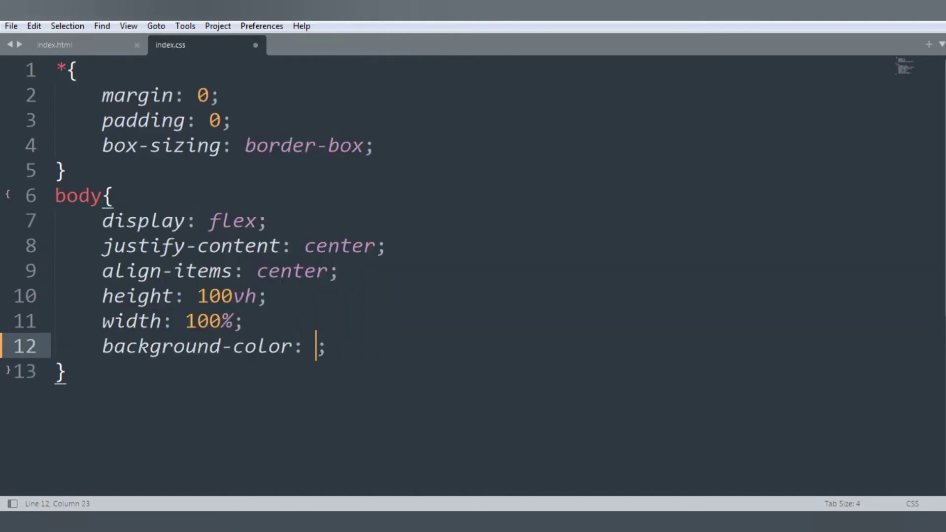
type("#262626")
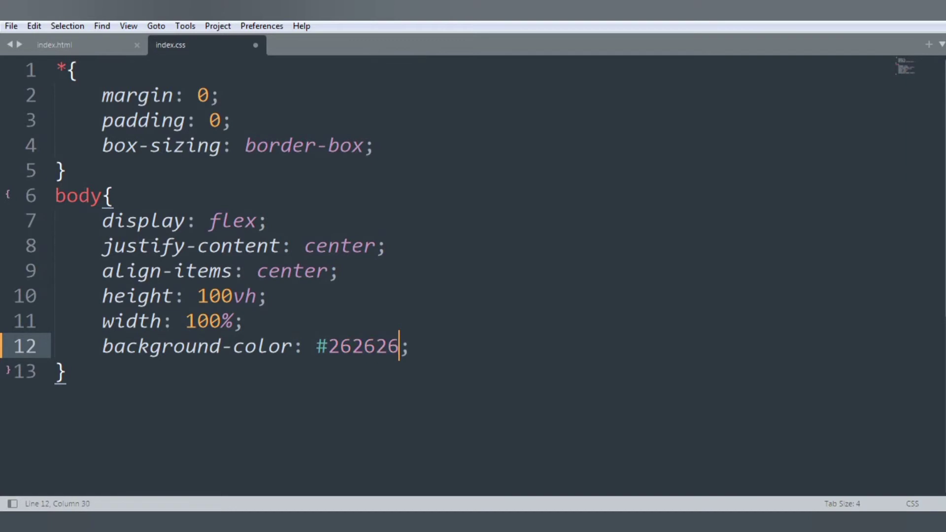
type("FF")
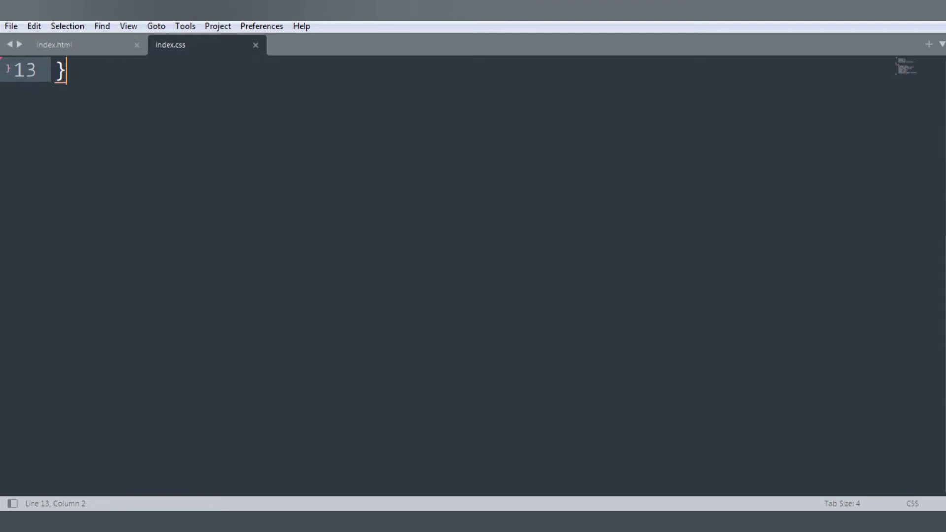
Add a span rule: display block, 30px dodgerblue circles, 5px margin, 50% border-radius
type("span{")
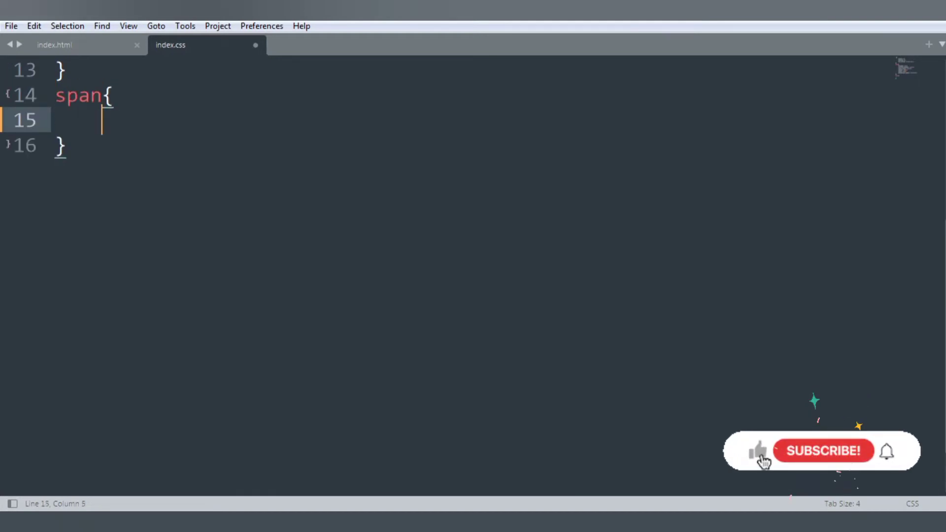
type("display: block;")
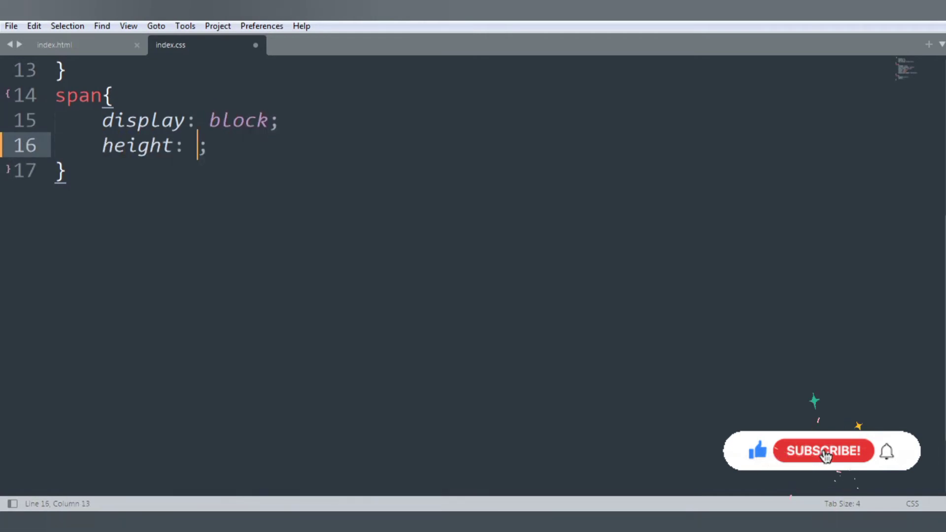
type("30px;")
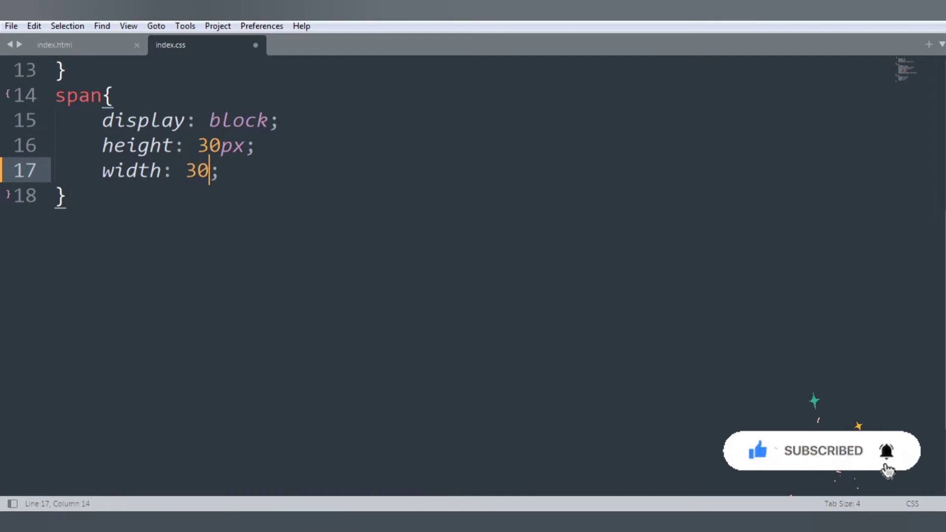
type("px")
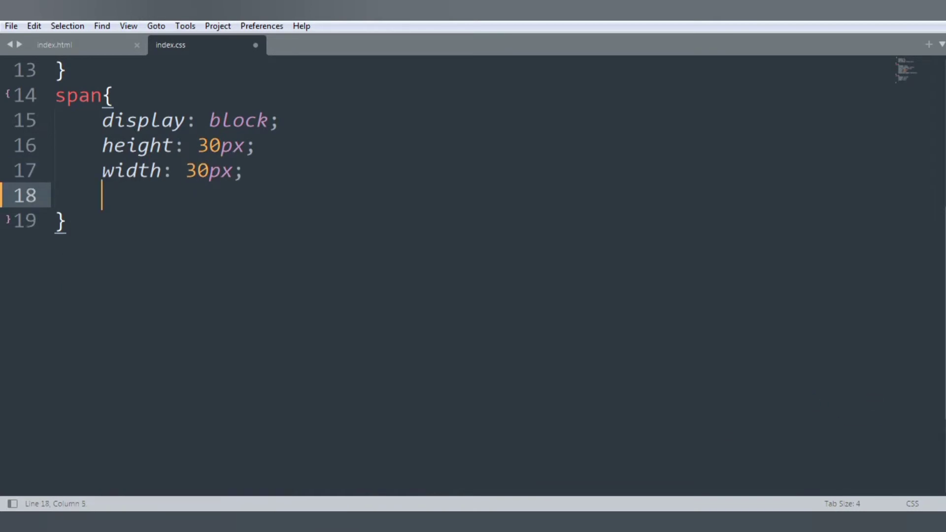
type("margin: 5;")
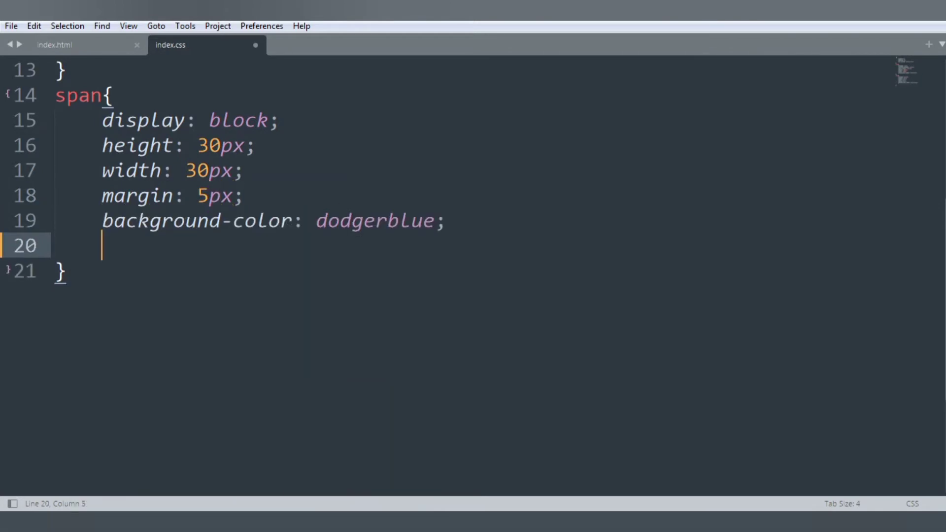
type("border-radius: ;")
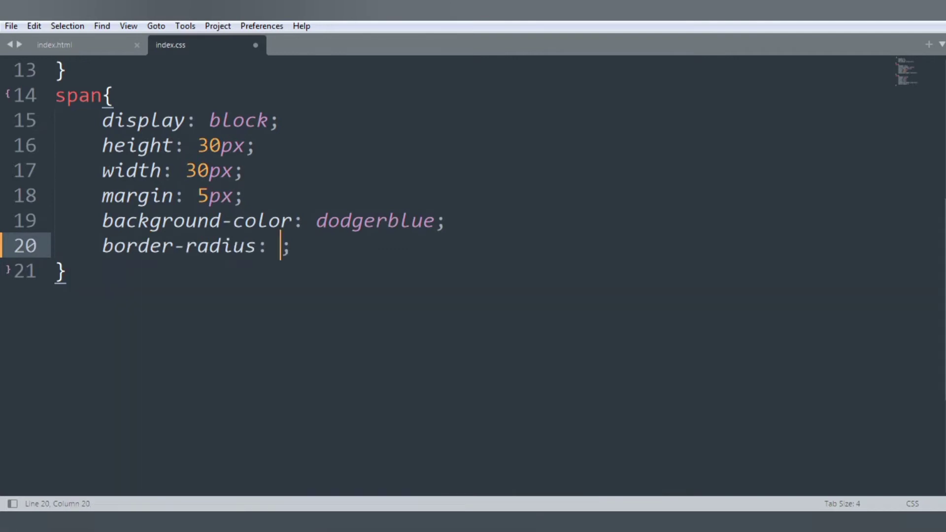
type("50%")
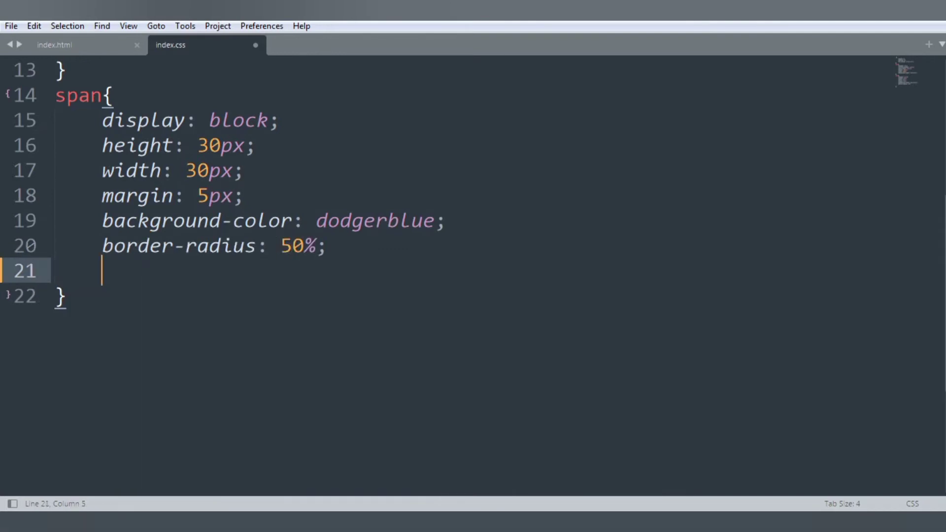
Give the span rule 'animation: loader 2s linear infinite'
type("animation: ;")
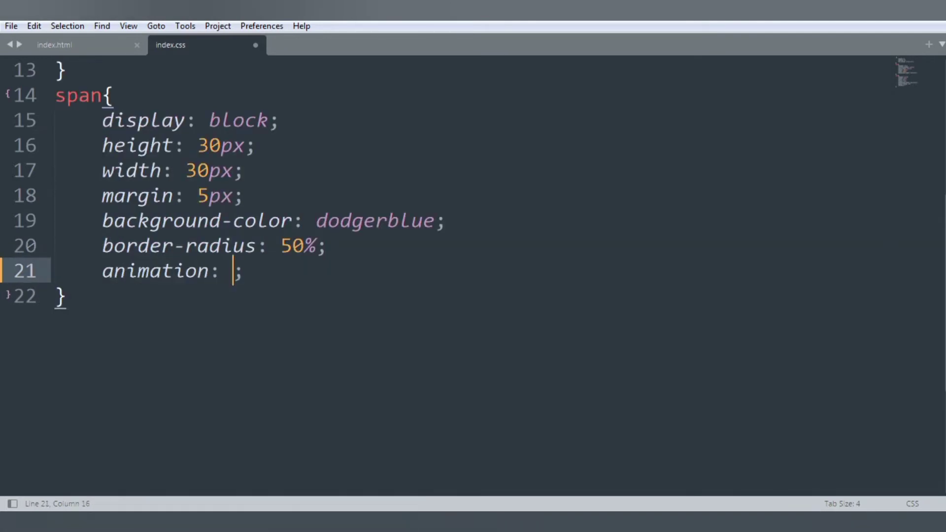
type("loader")
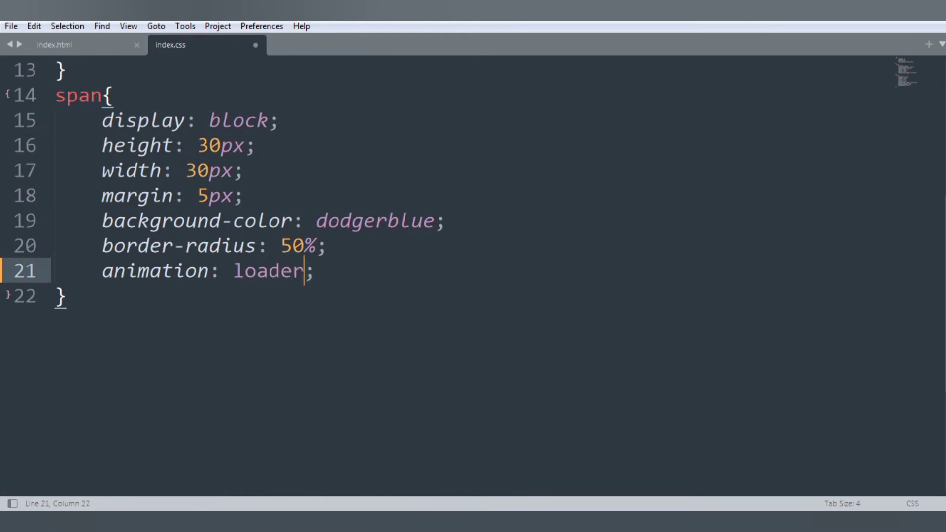
type("2s")
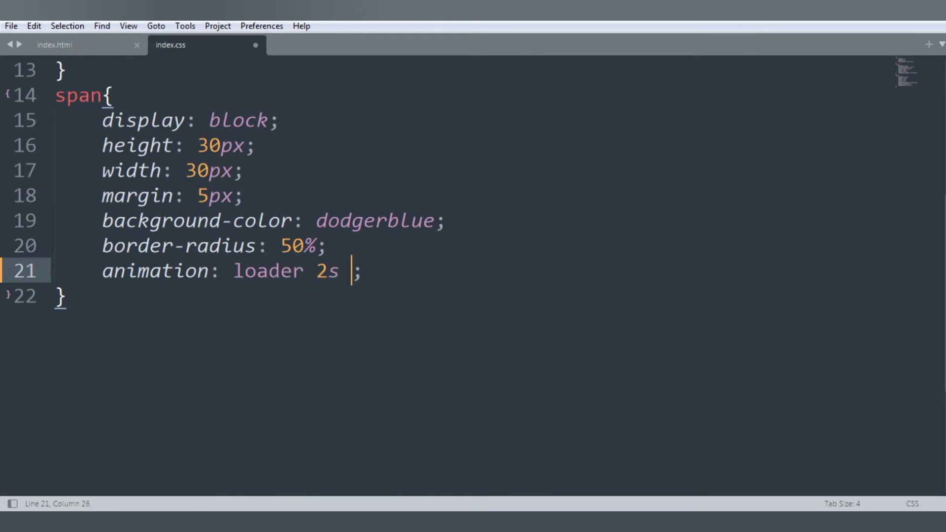
type("linear in")
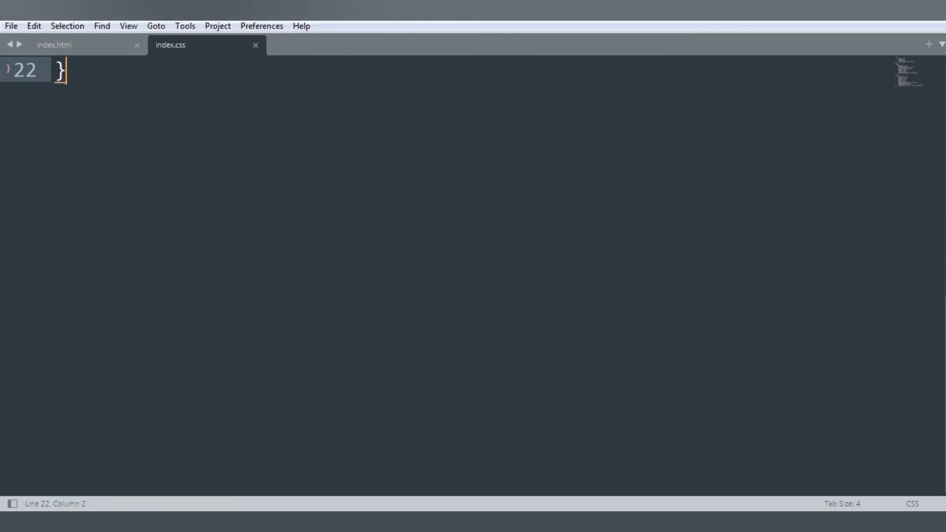
Add six span:nth-child animation-delay rules, delaying children 1–3 by 0.2s, 0.4s and 0.6s
type("span:nth")
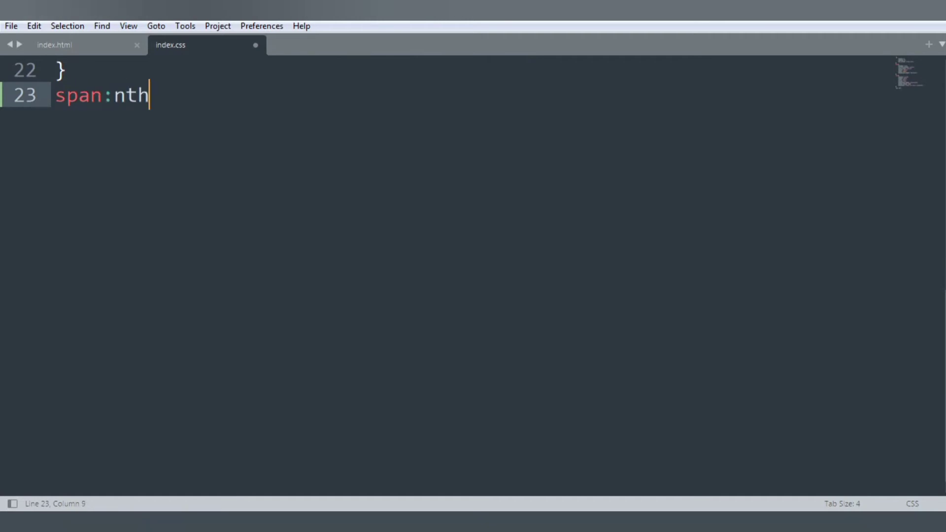
type("-child")
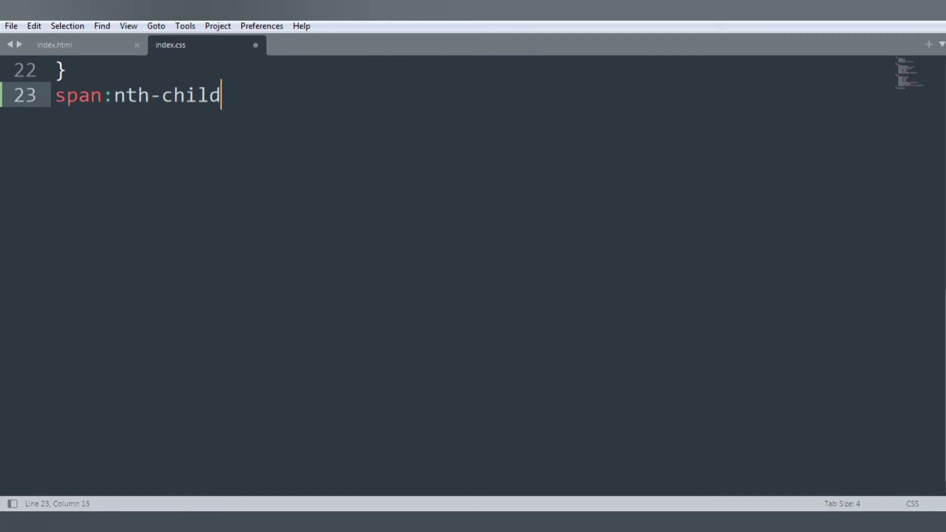
type("(1){")
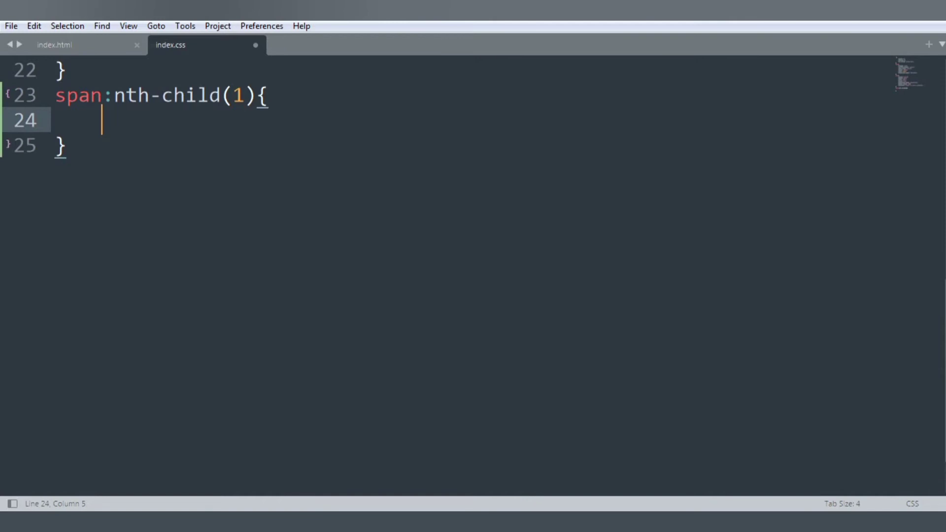
type("animation-delay: ;")
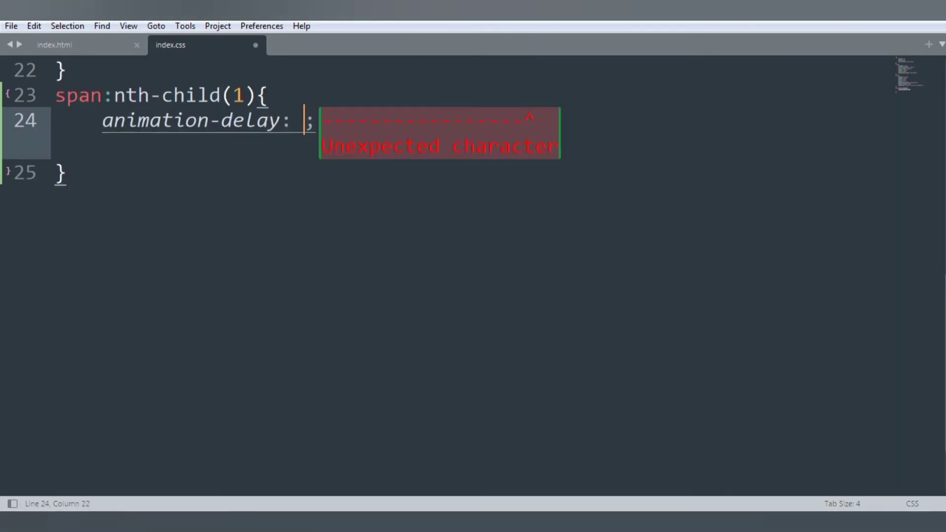
type("0.2s")
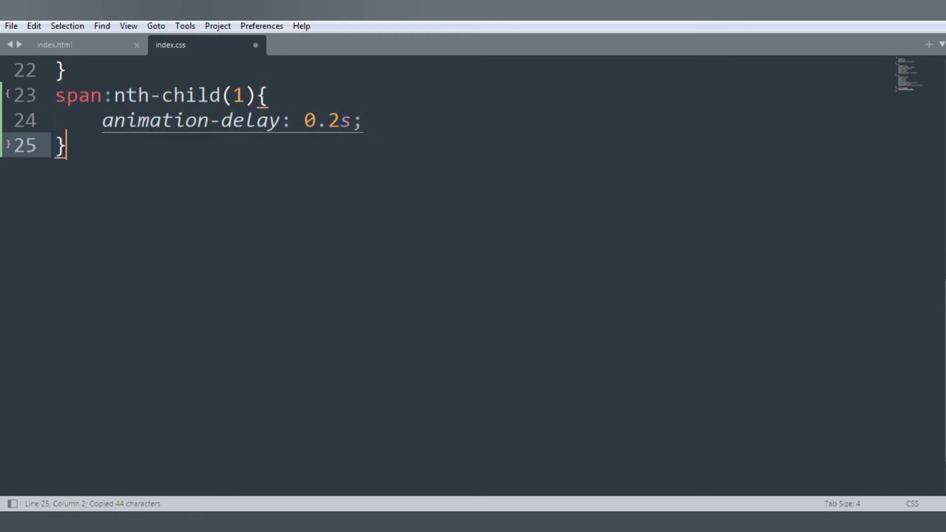
key("ctrl+v")
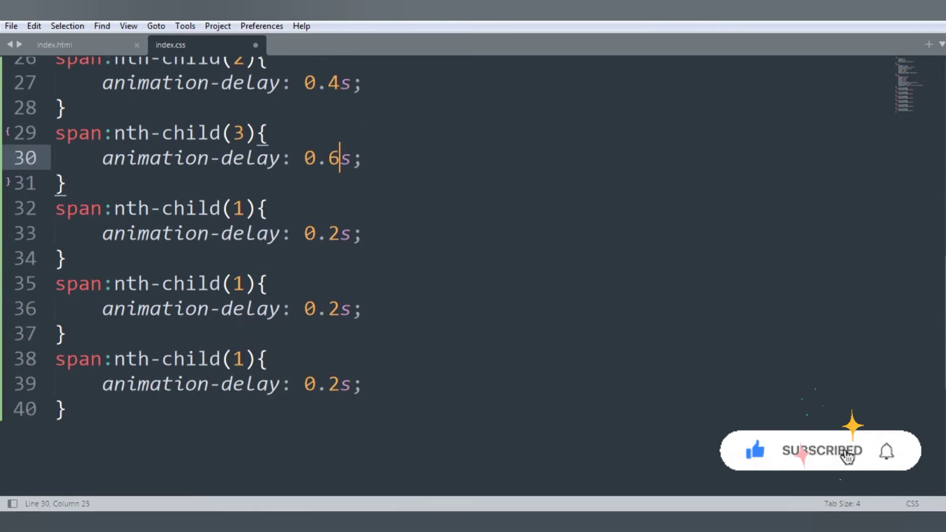
type("4")
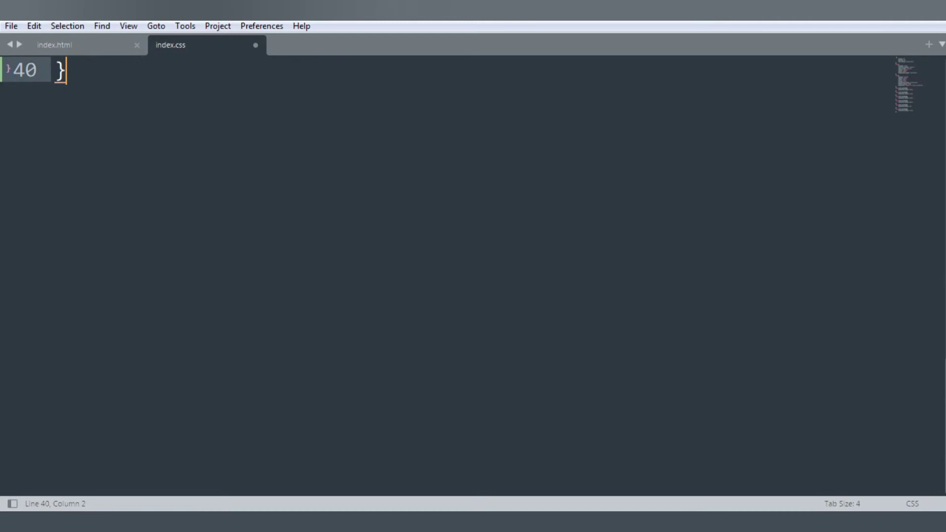
key("enter")
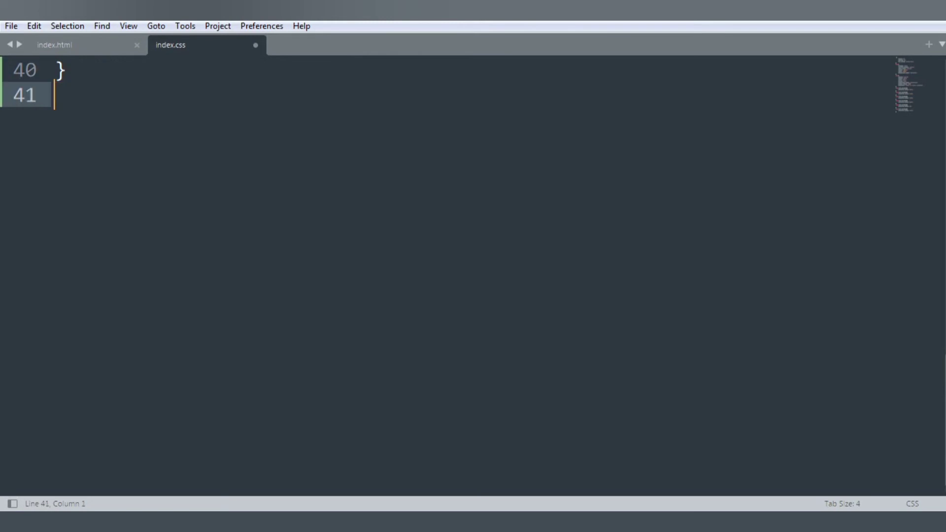
type("@keyfr")
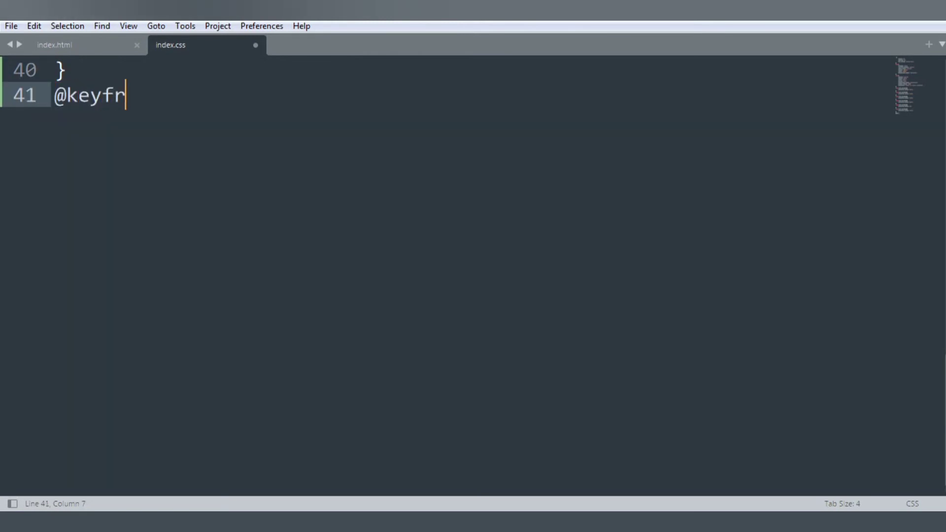
type("ames loader")
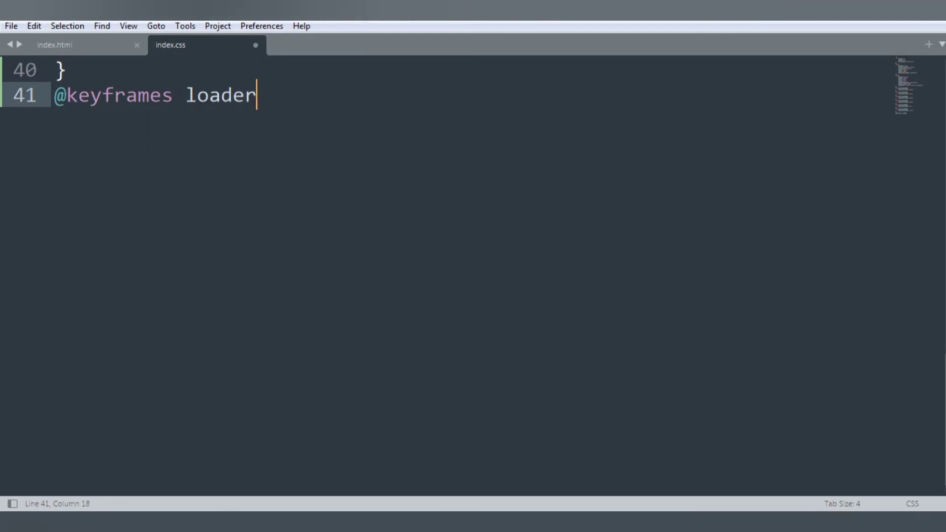
type("{")
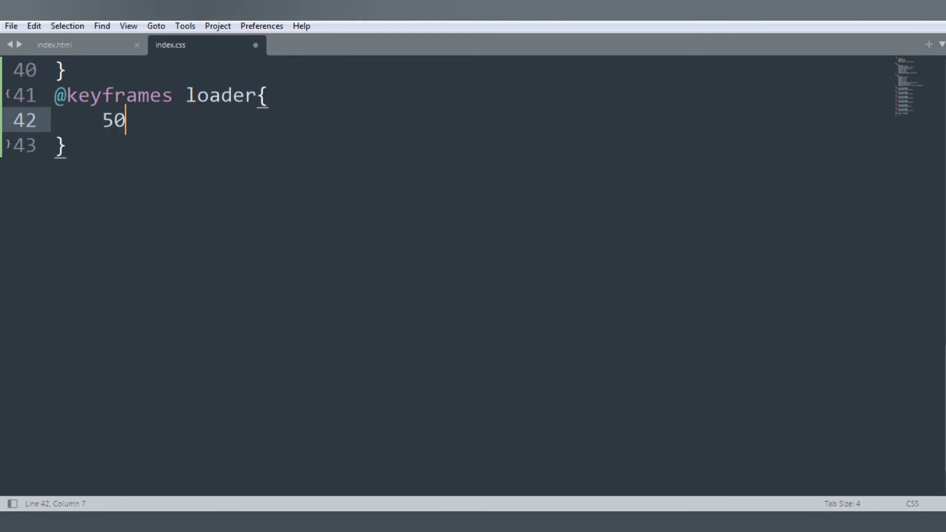
type("%{")
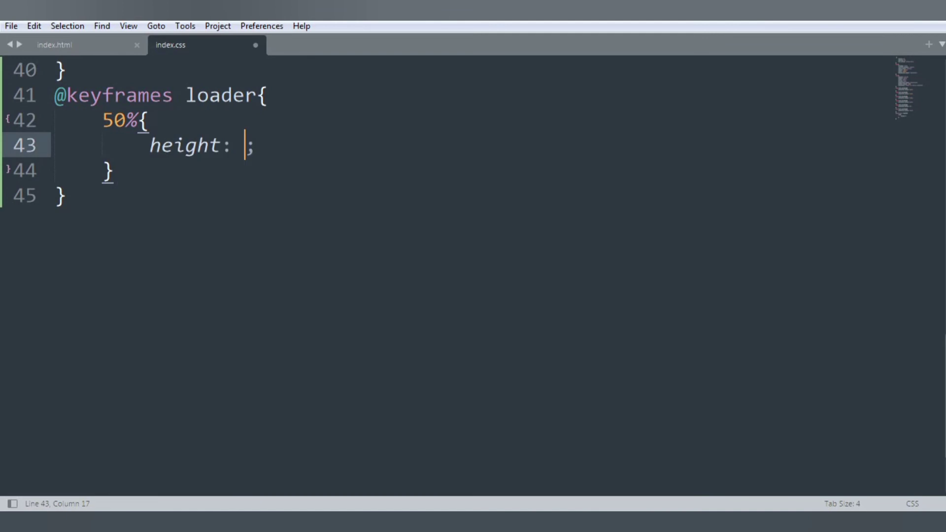
type("50px;")
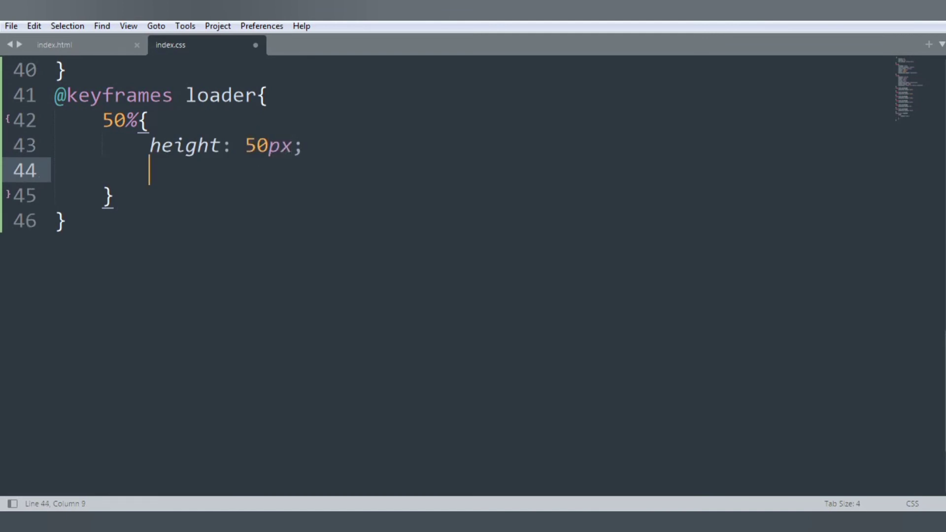
type("width: 50;")
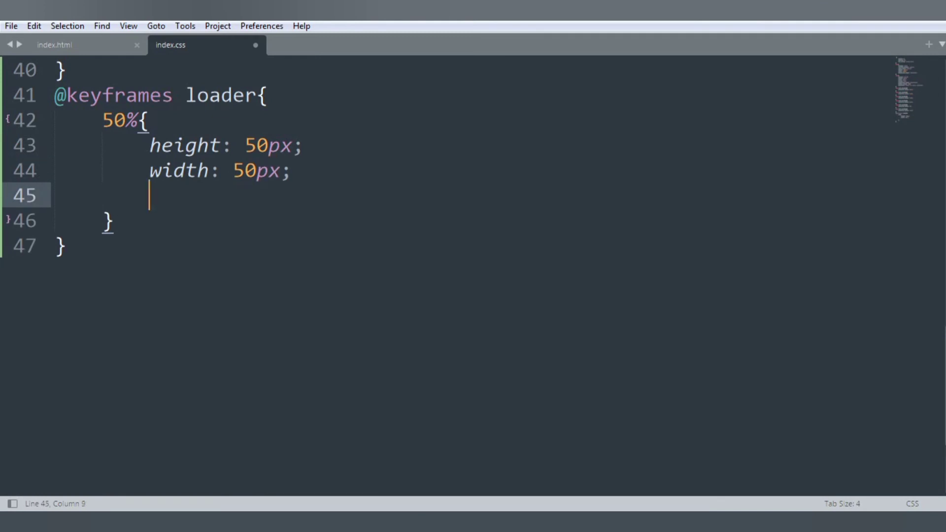
Add a hue-rotate(360deg) drop-shadow filter and a 40px dodgerblue box-shadow at 50%
type("filter: hue-rotate(360);")
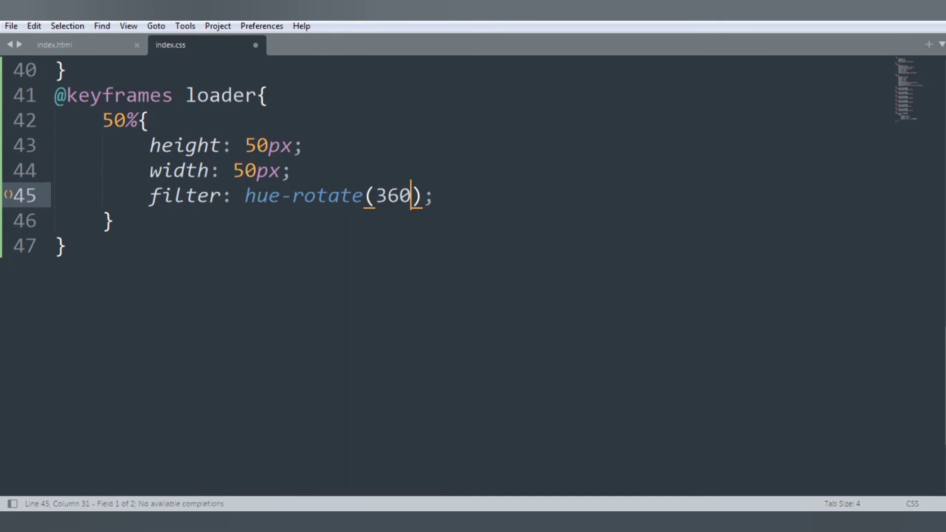
type("deg) drop-shadow(1px 1px")
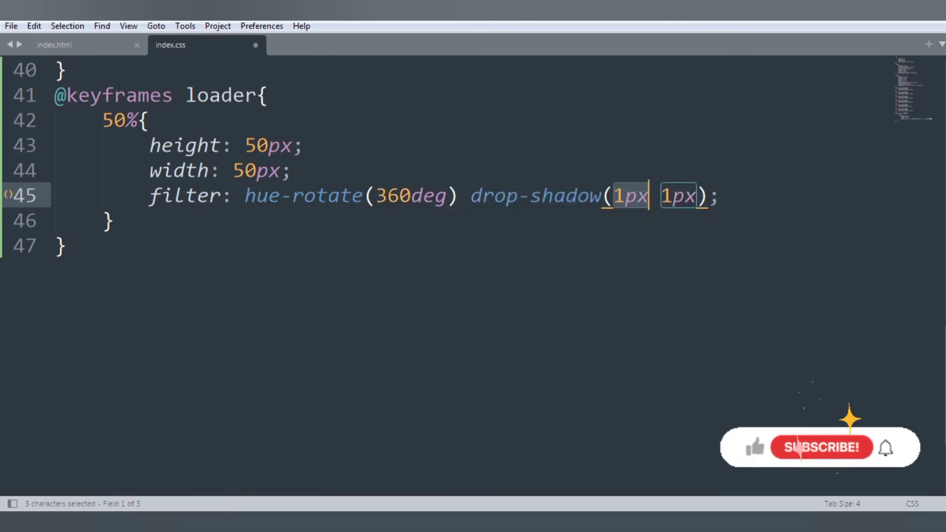
key("Tab")
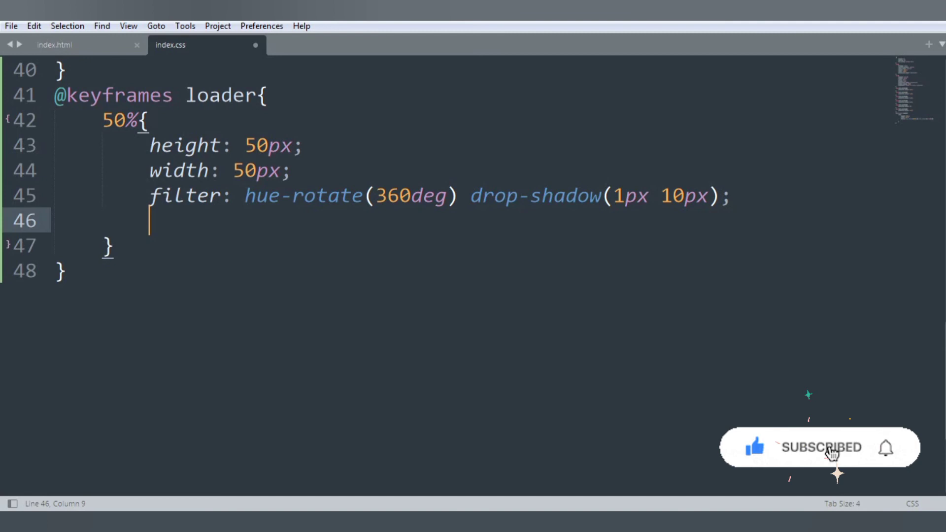
type("bosh")
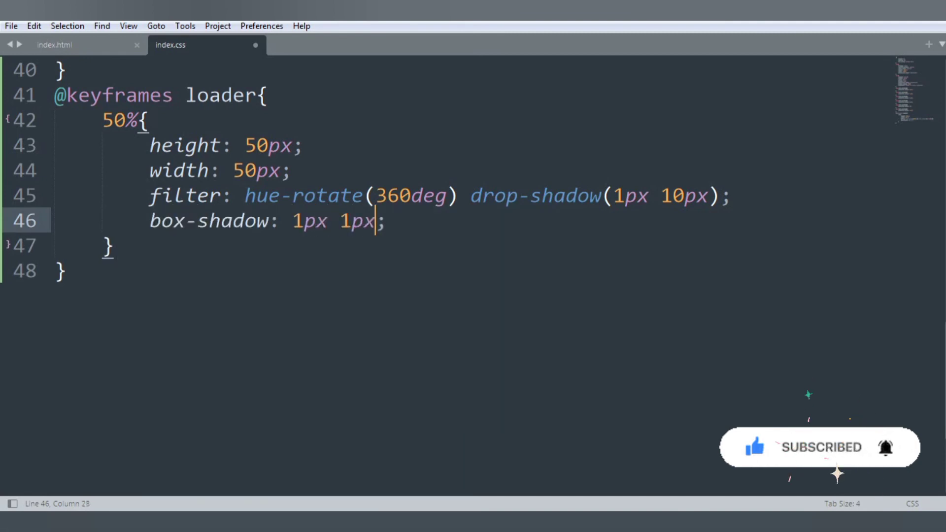
type("40px")
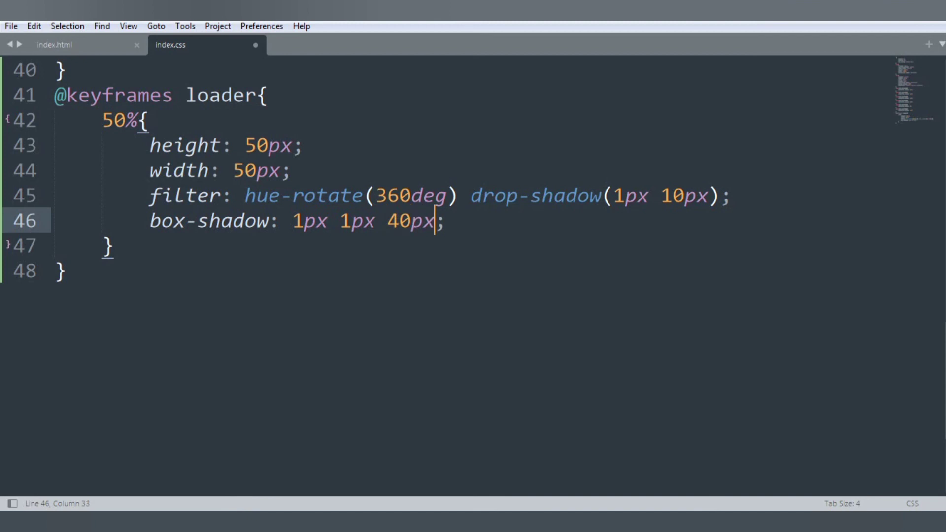
type("dodgerblue")
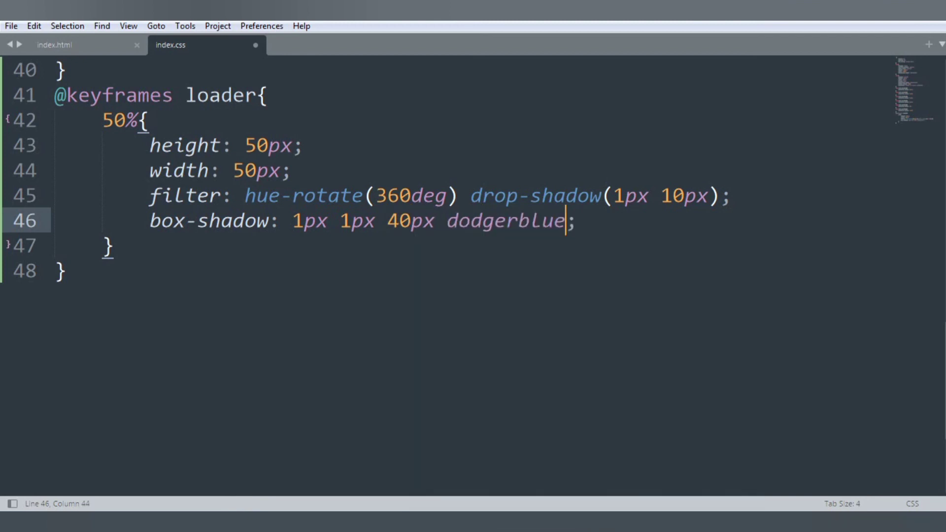